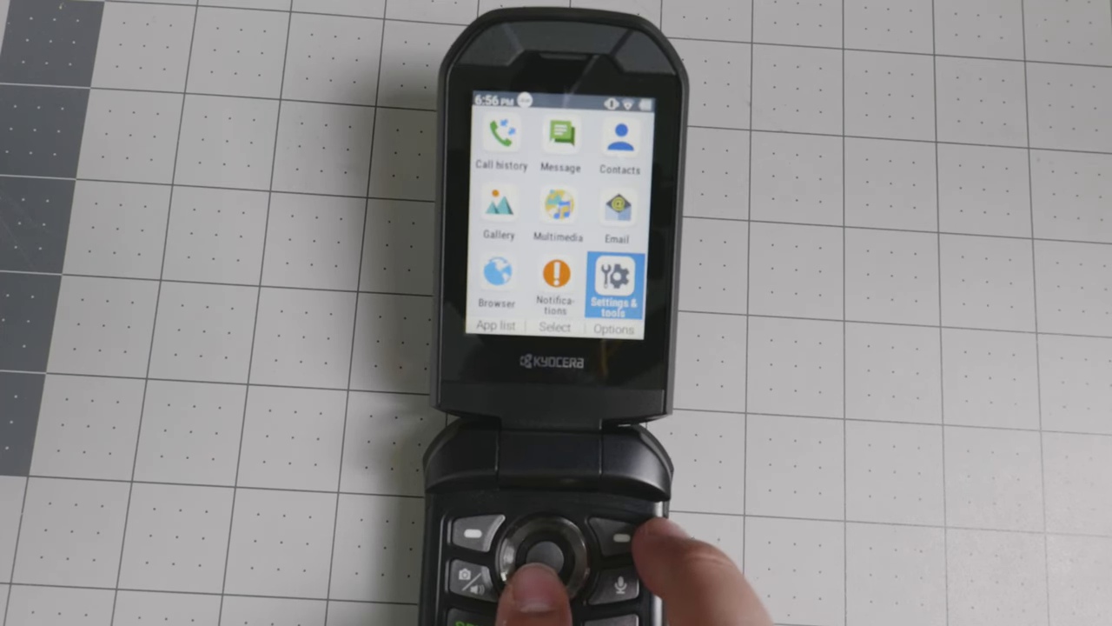
Open Settings & tools, listing Settings, General tools, Business tools and Support & services.
{"action": "key", "text": "up"}
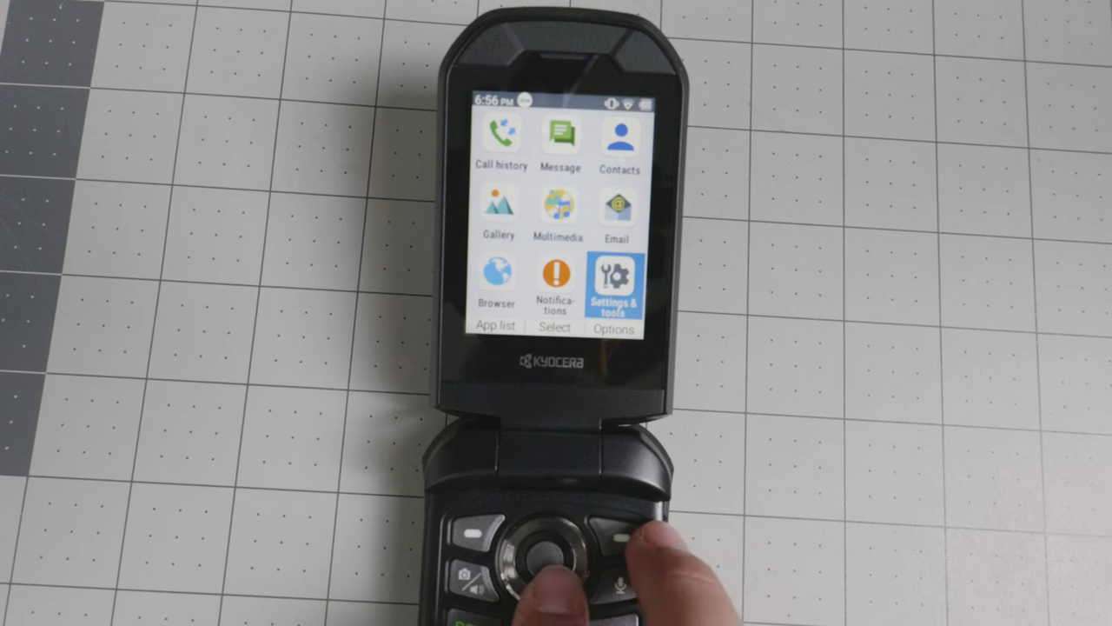
{"action": "left_click", "coordinate": [535, 542]}
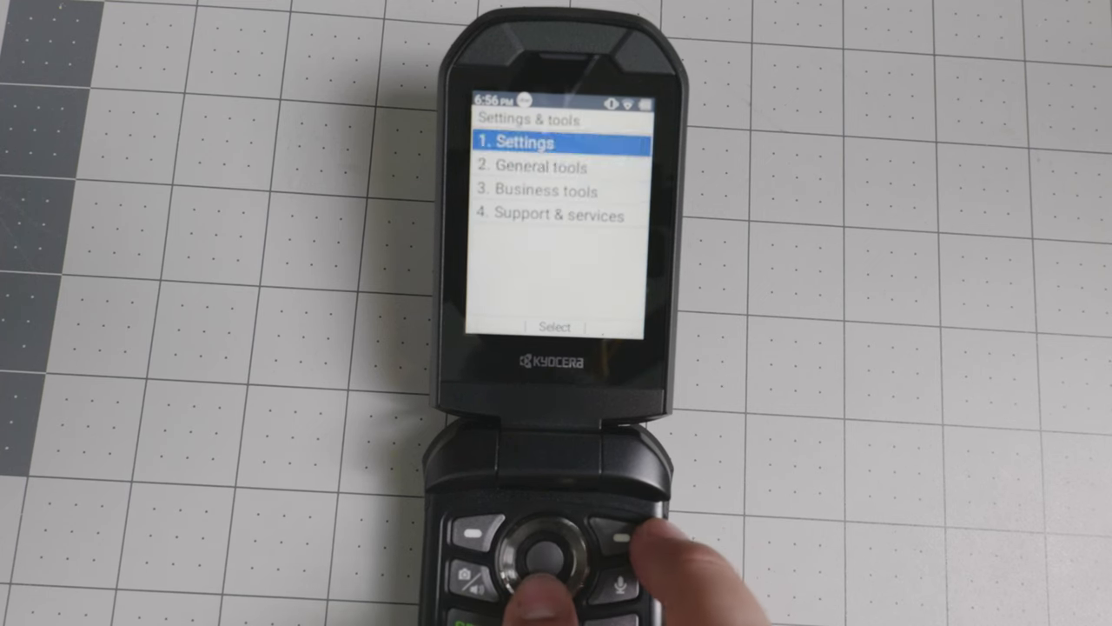
{"action": "left_click", "coordinate": [539, 563]}
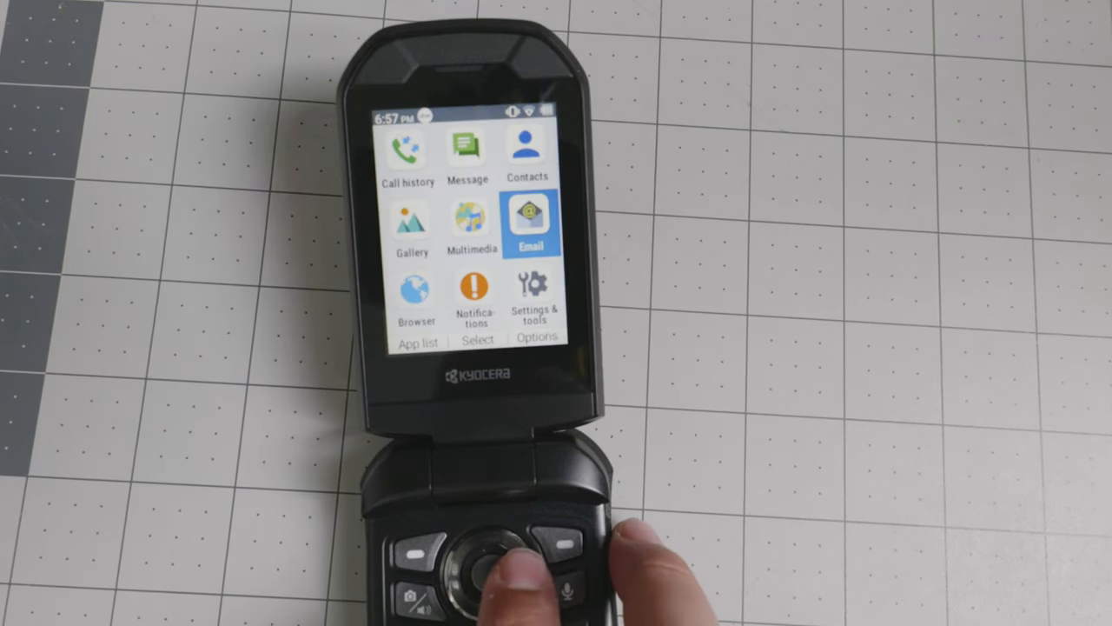
{"action": "left_click", "coordinate": [476, 570]}
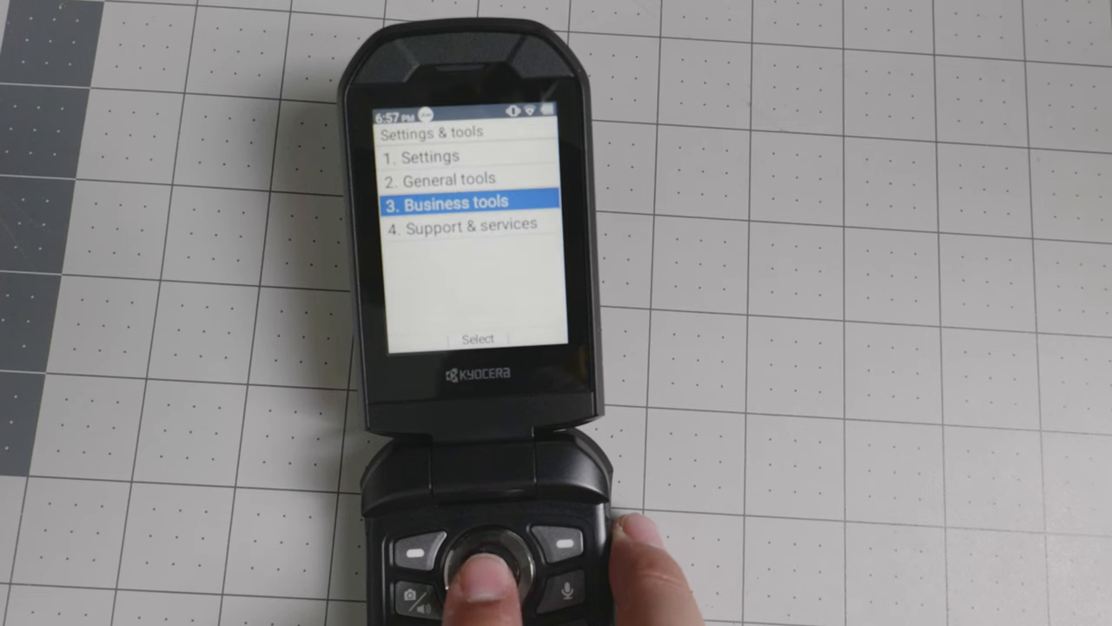